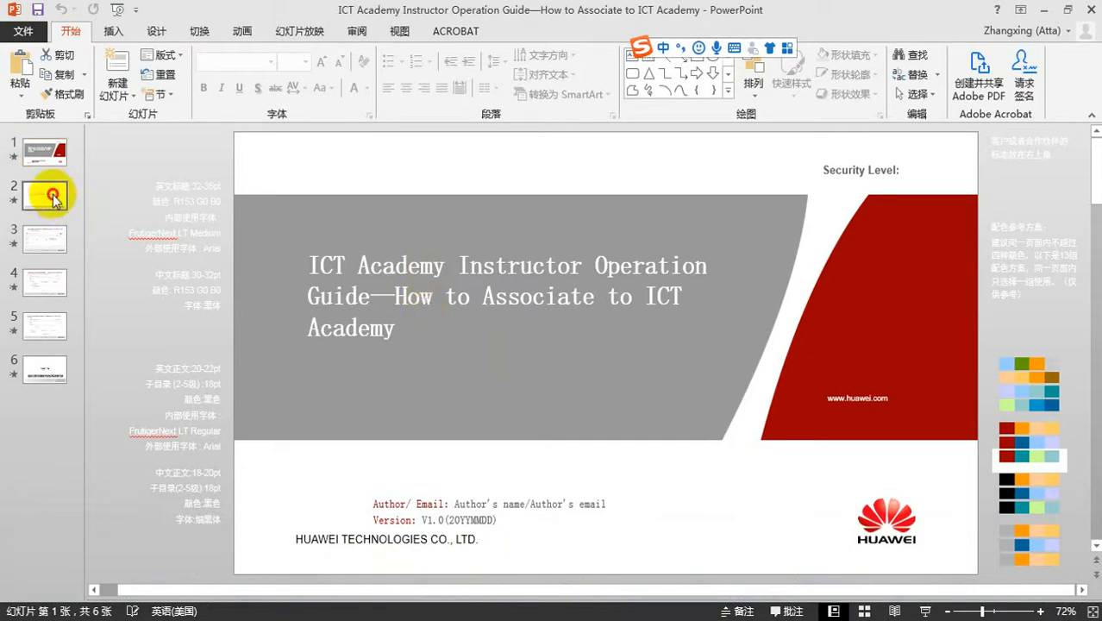
Step: Show slide 2 of the ICT Academy Instructor Operation Guide
left_click(45, 239)
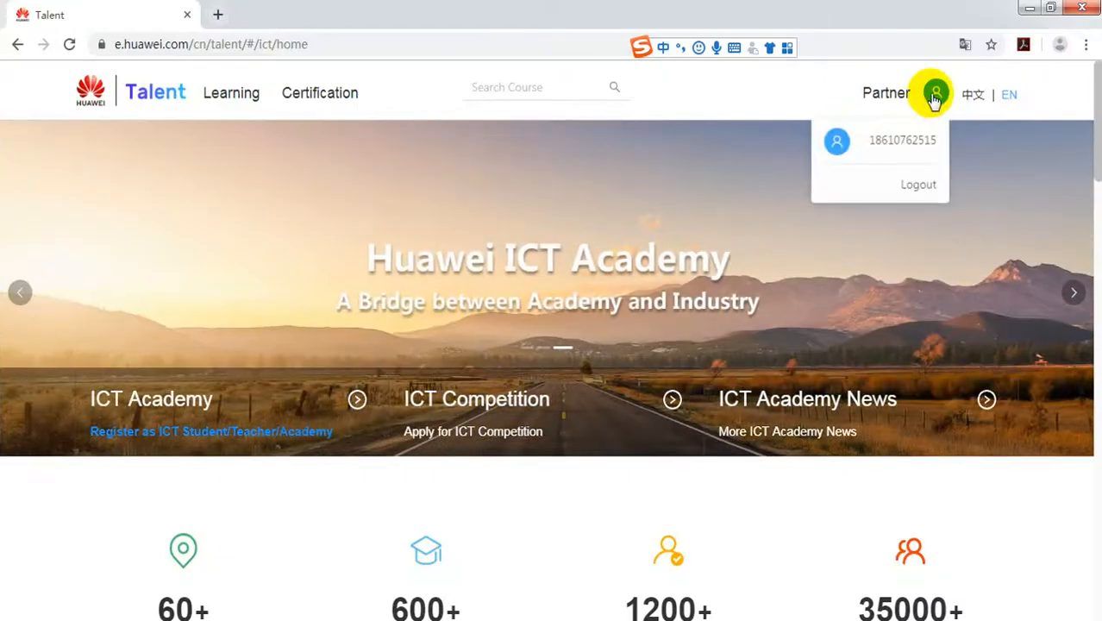
Step: Open the Huawei Talent User Center from the account avatar
left_click(937, 92)
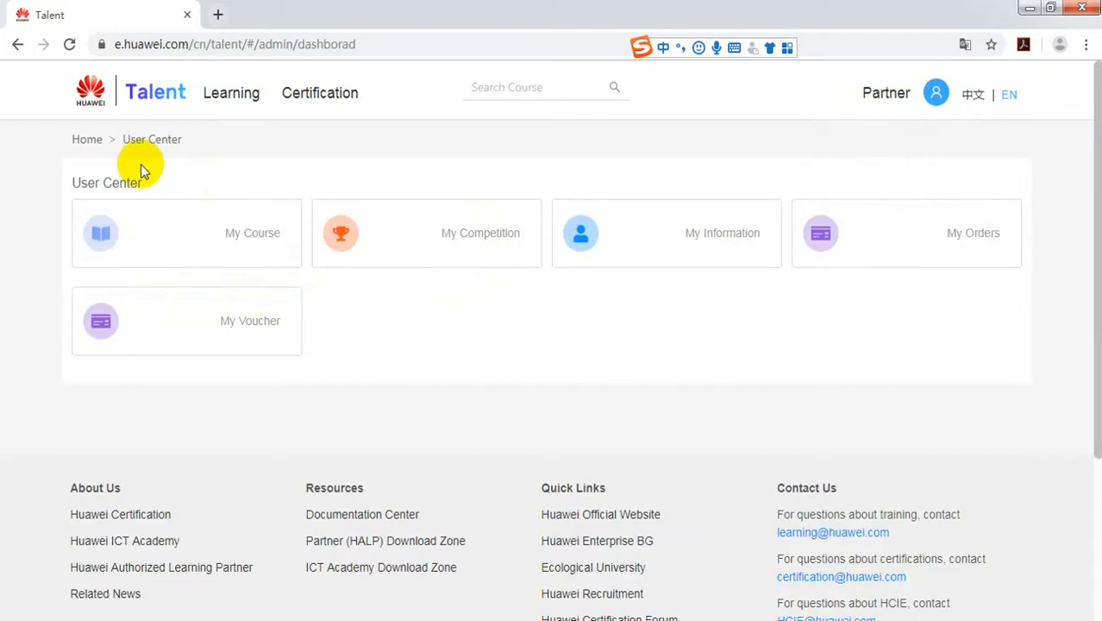
mouse_move(638, 240)
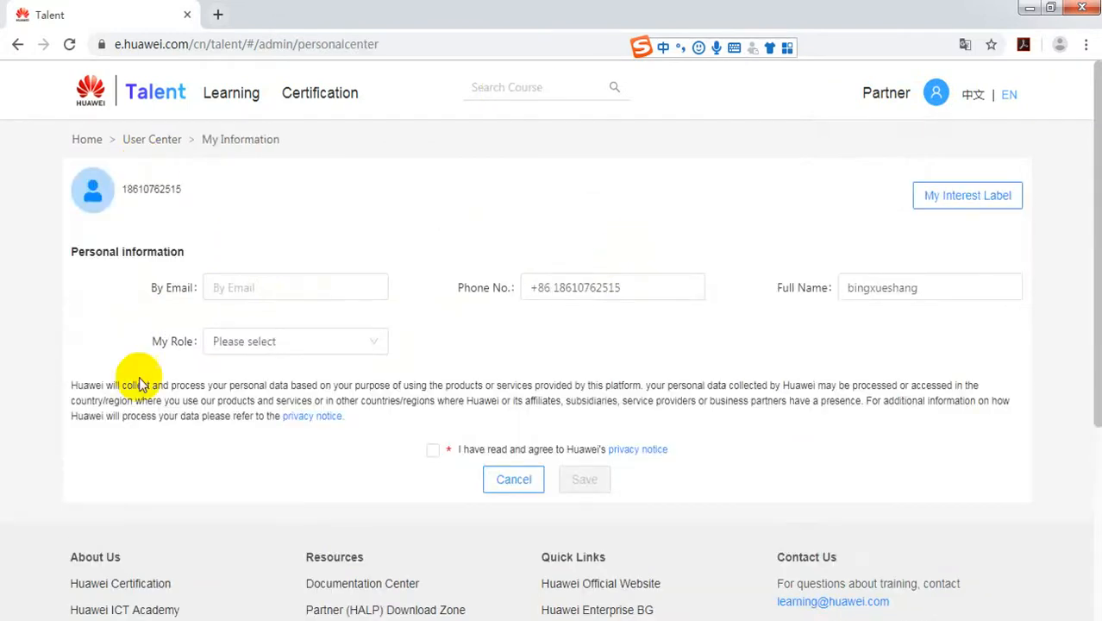
Step: Choose ICT Academy Instructor in the My Role dropdown on My Information
scroll("down", 3)
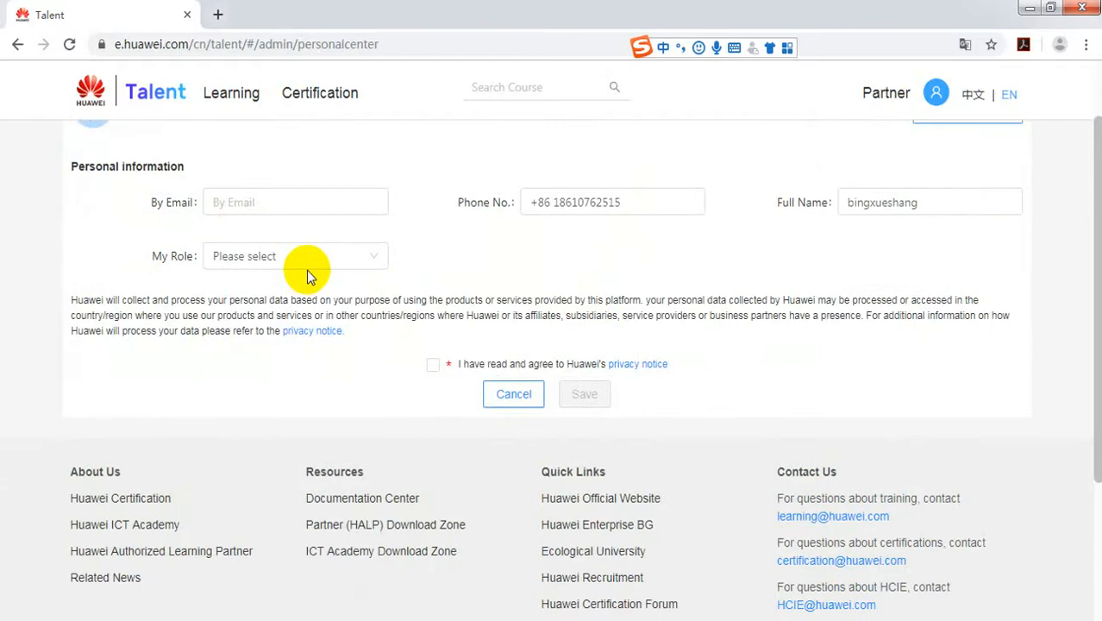
left_click(295, 201)
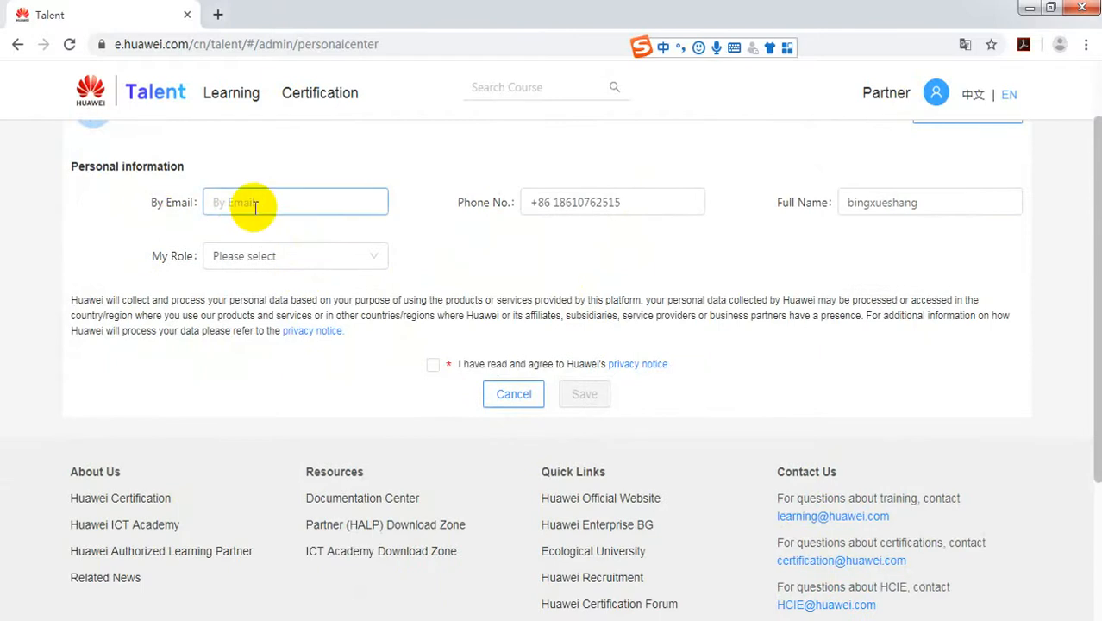
left_click(929, 202)
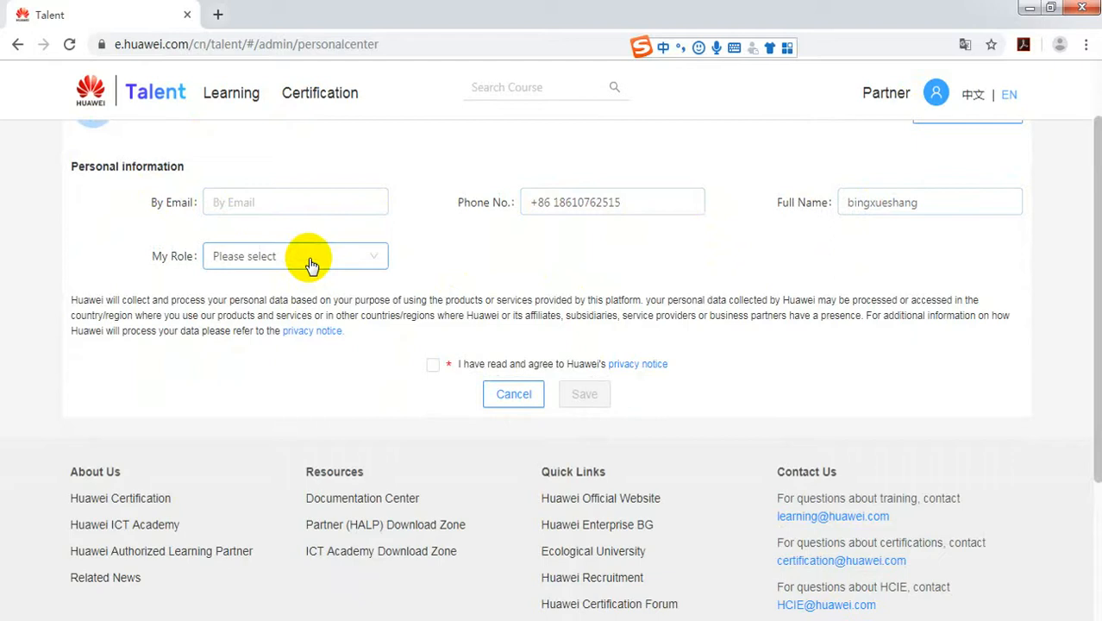
left_click(296, 256)
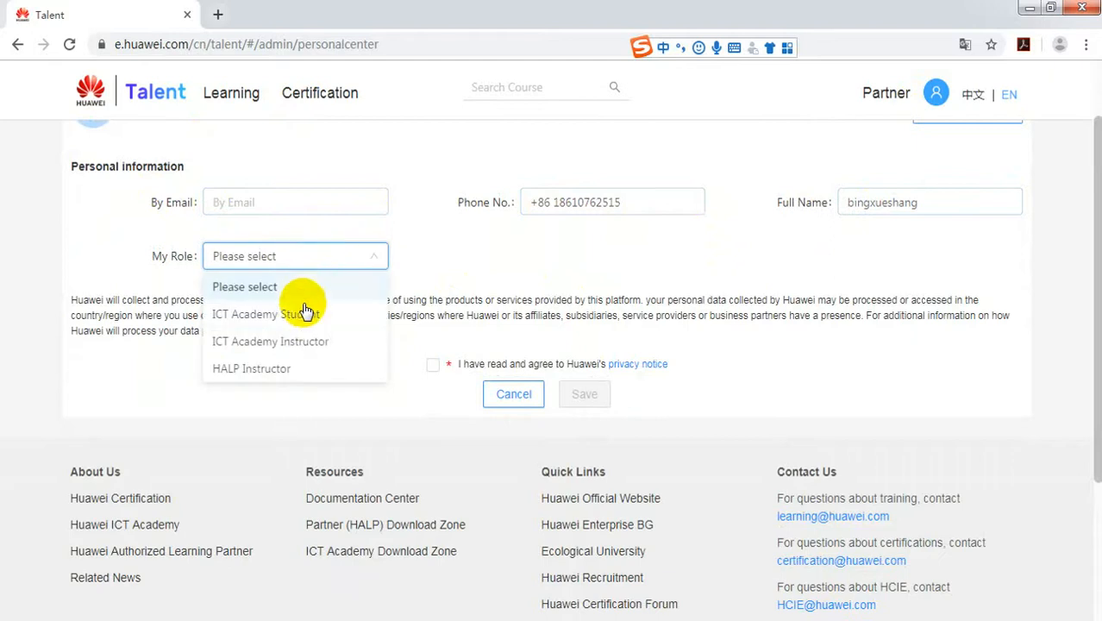
mouse_move(295, 342)
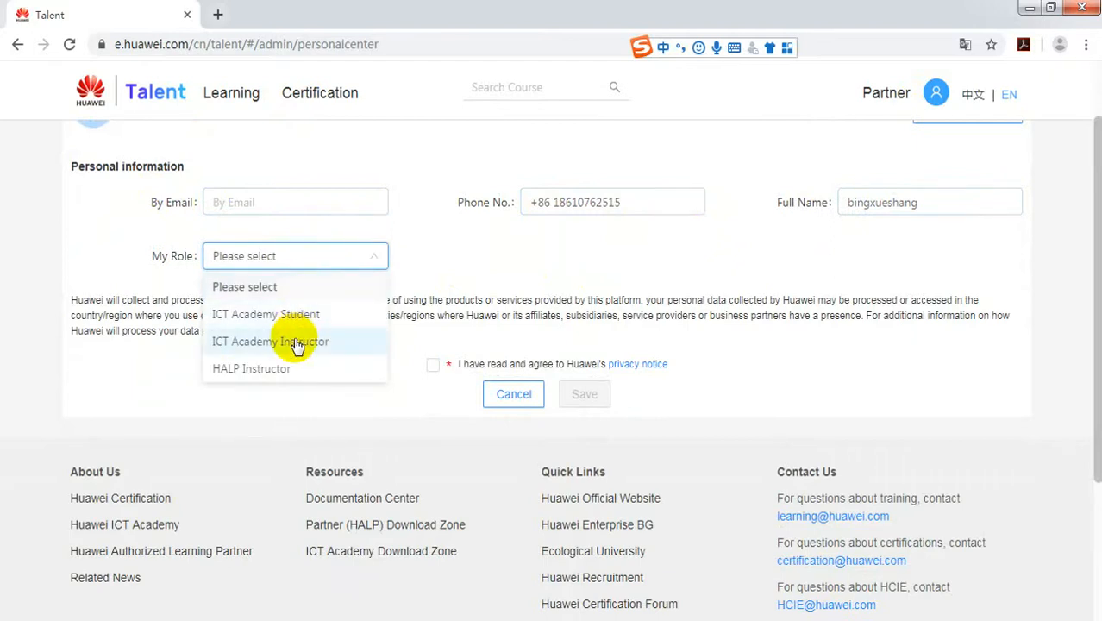
left_click(269, 341)
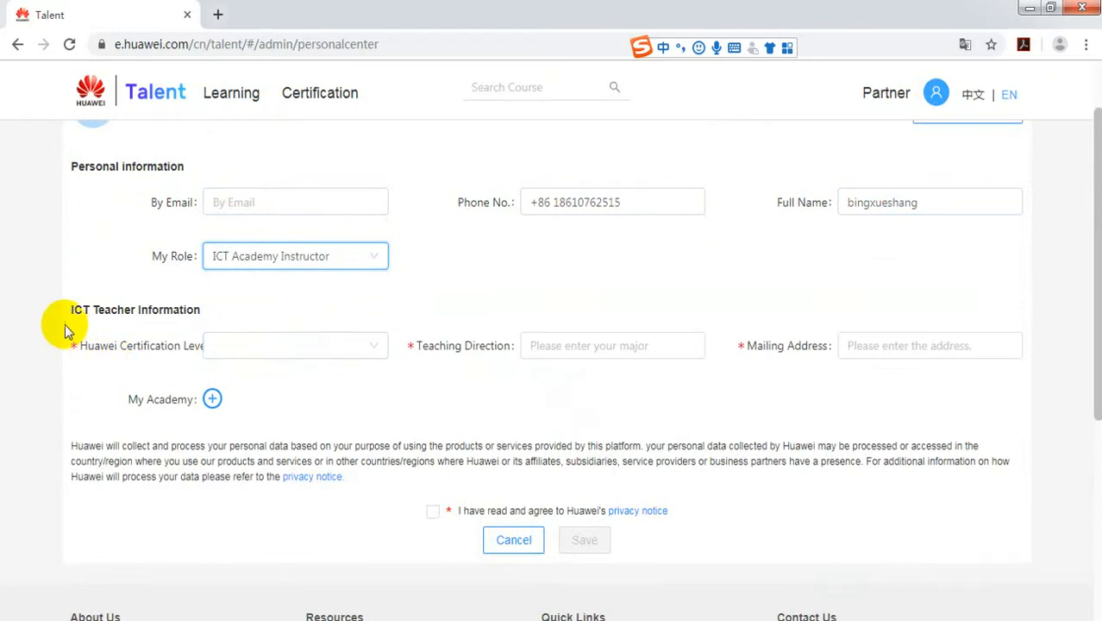
mouse_move(259, 344)
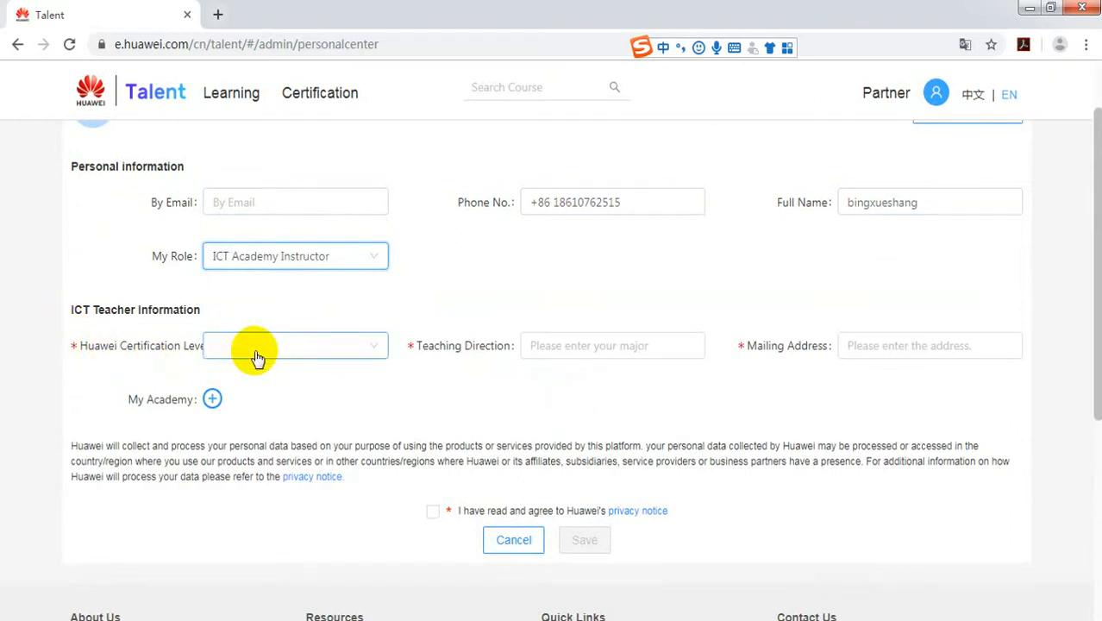
mouse_move(283, 354)
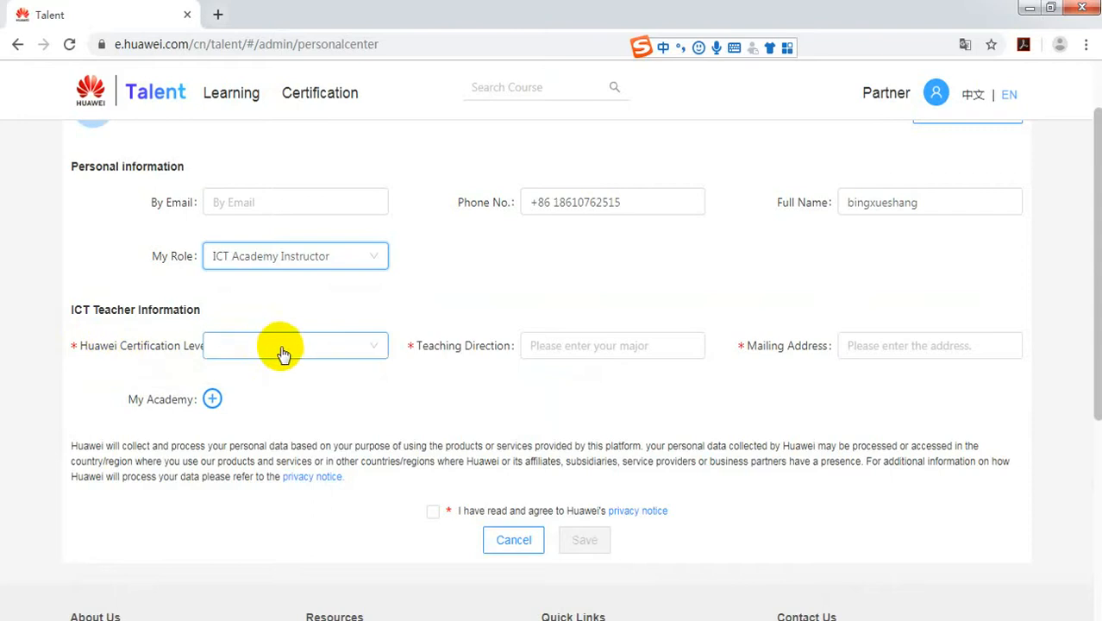
Step: Set certification level HCIA and teaching direction 'R&S' in ICT Teacher Information
left_click(295, 345)
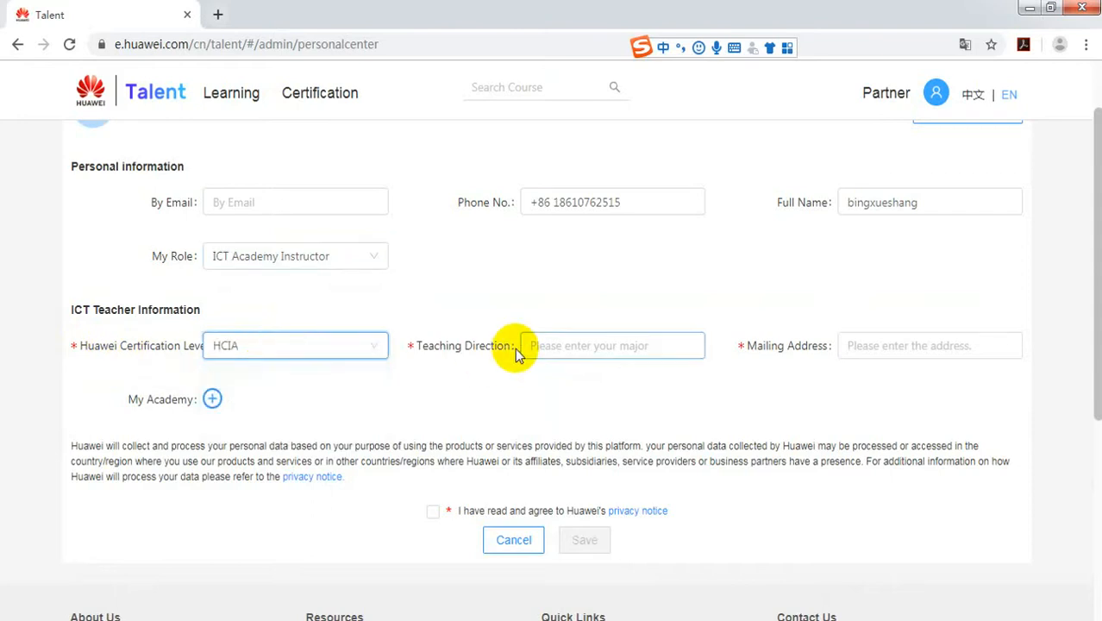
left_click(612, 345)
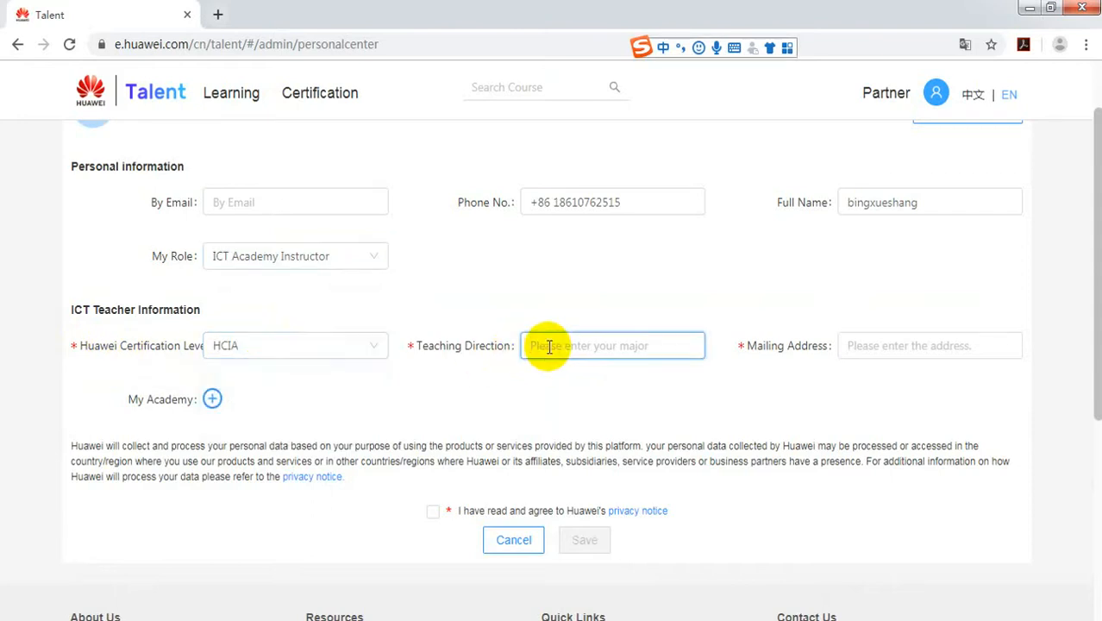
type("R")
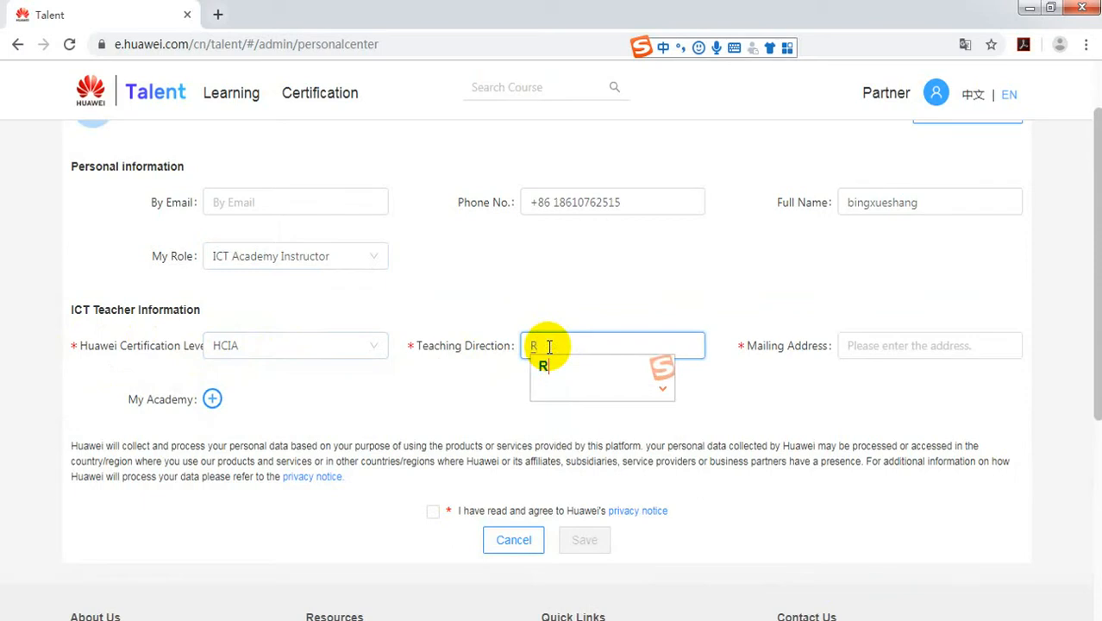
type("&")
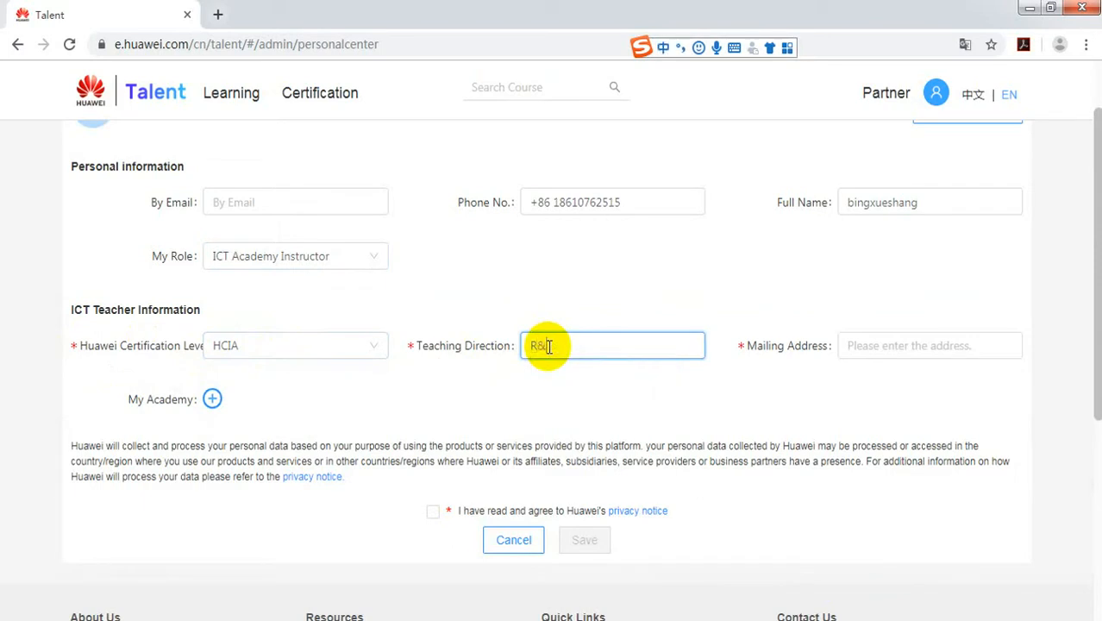
type("S")
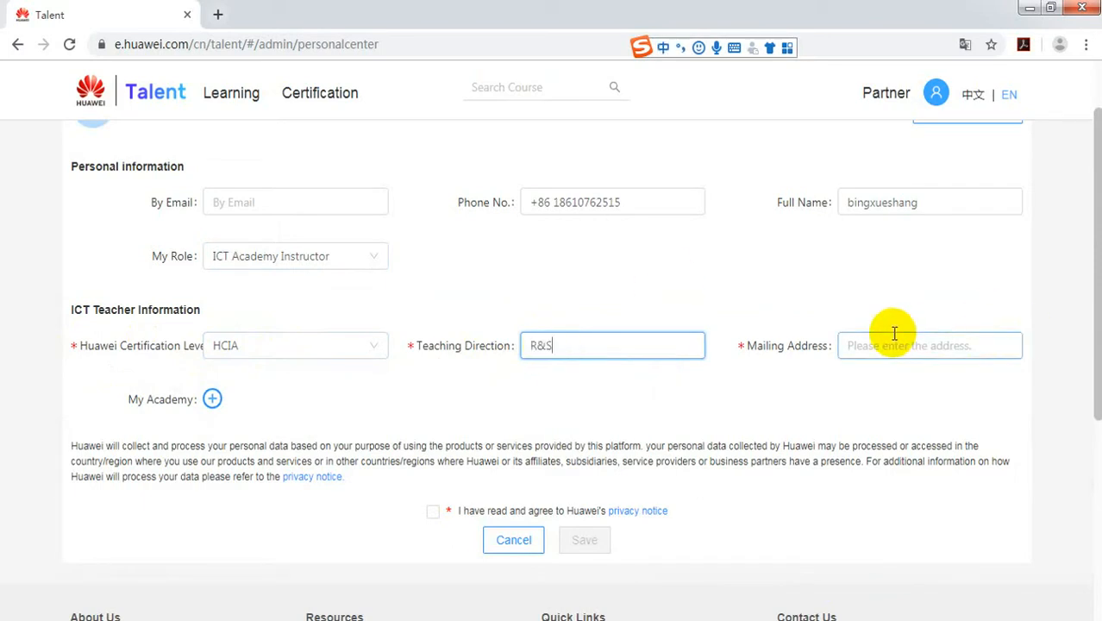
left_click(930, 345)
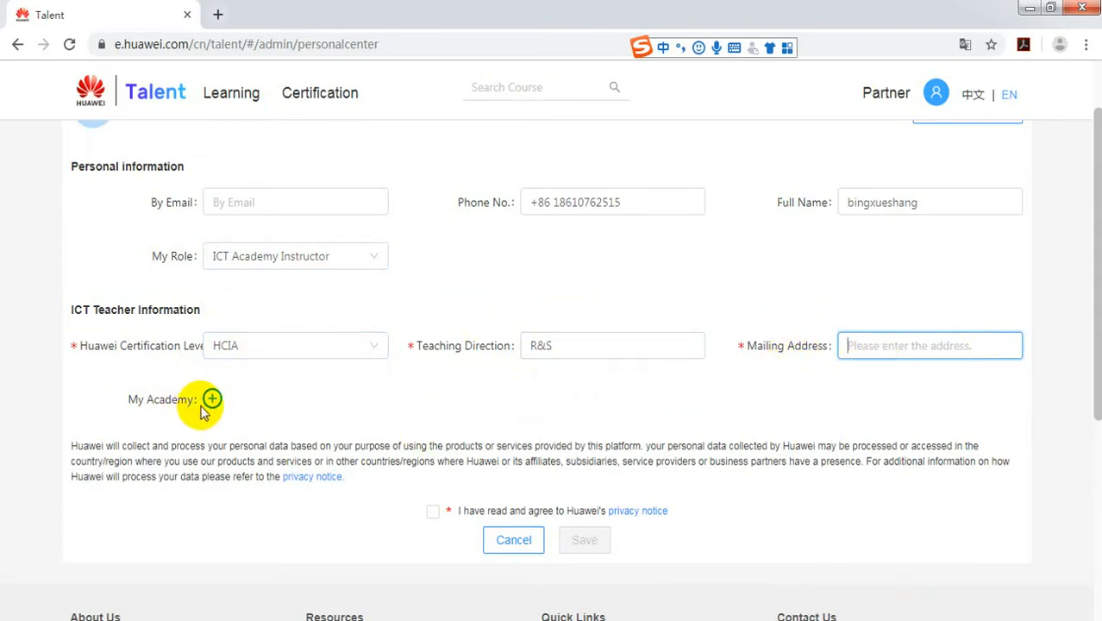
Step: Select Institut Teknologi Bandung (ITB) as My Academy and save the choice
left_click(212, 400)
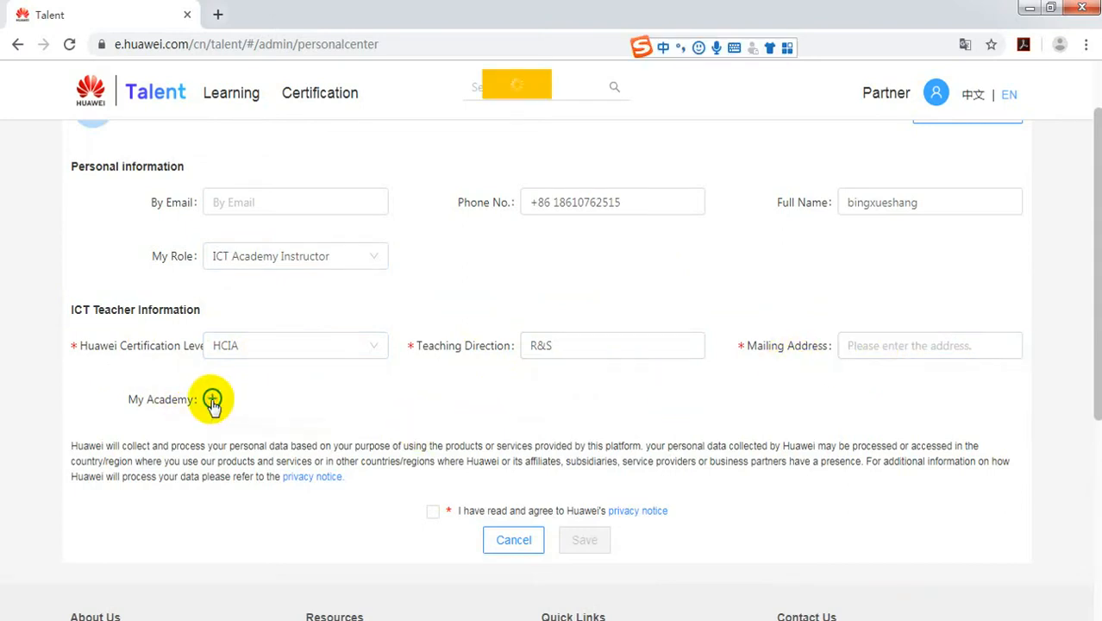
left_click(212, 399)
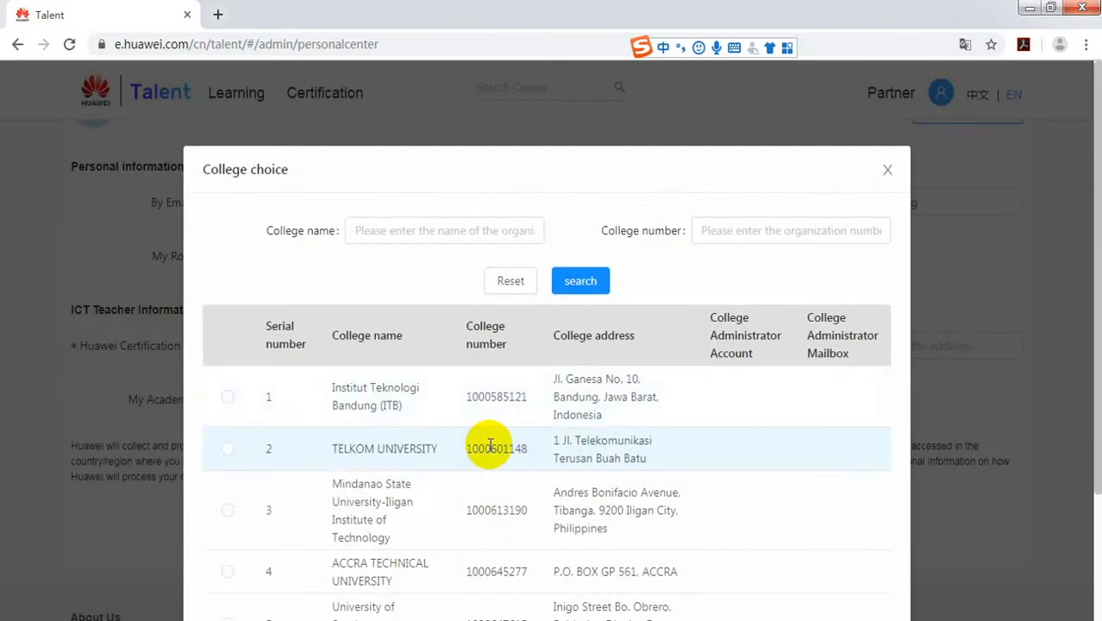
scroll("down", 3)
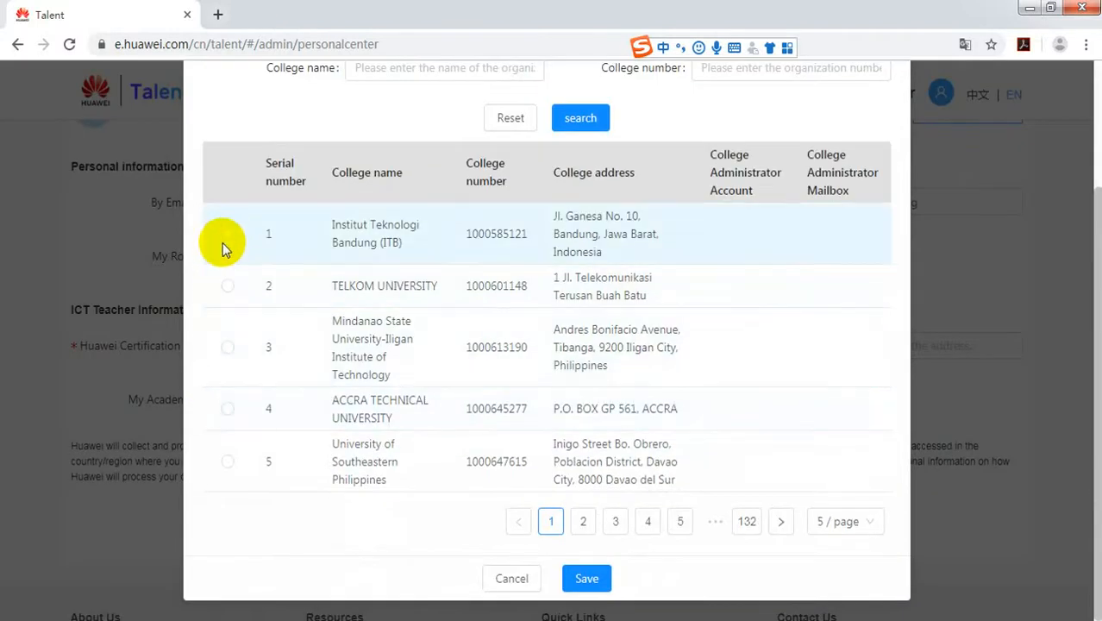
left_click(228, 234)
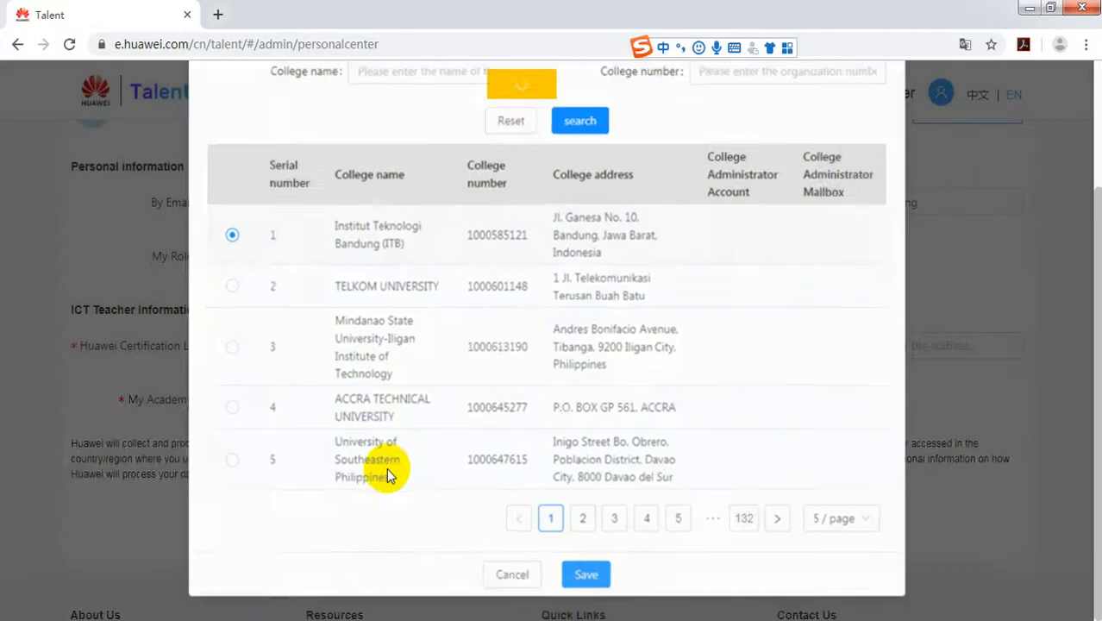
left_click(585, 574)
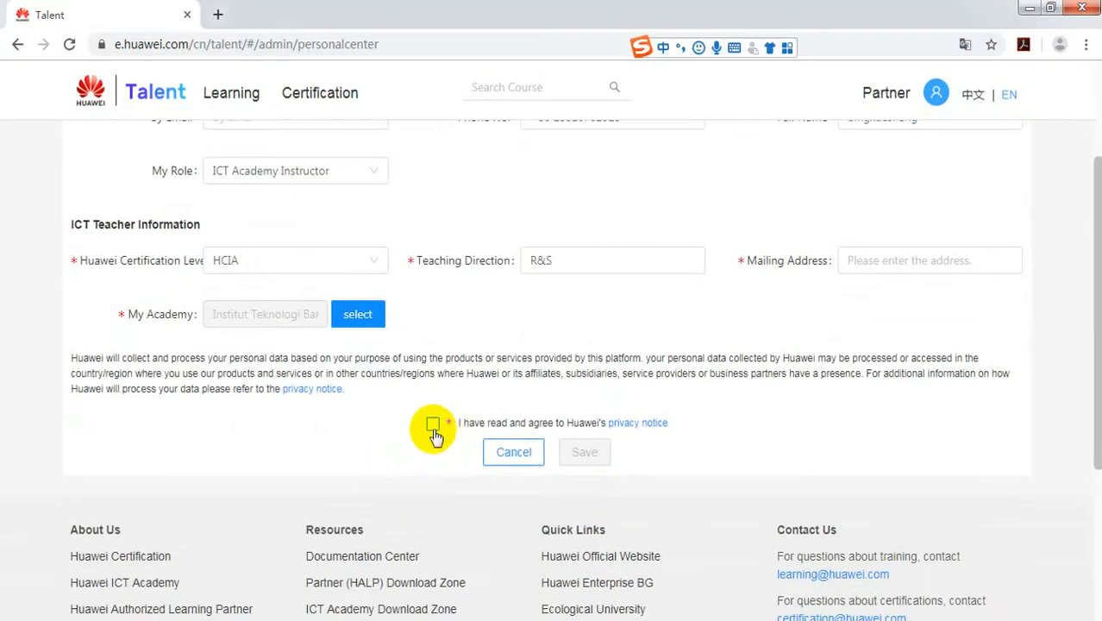
Step: Tick the checkbox agreeing to Huawei's privacy notice
left_click(433, 423)
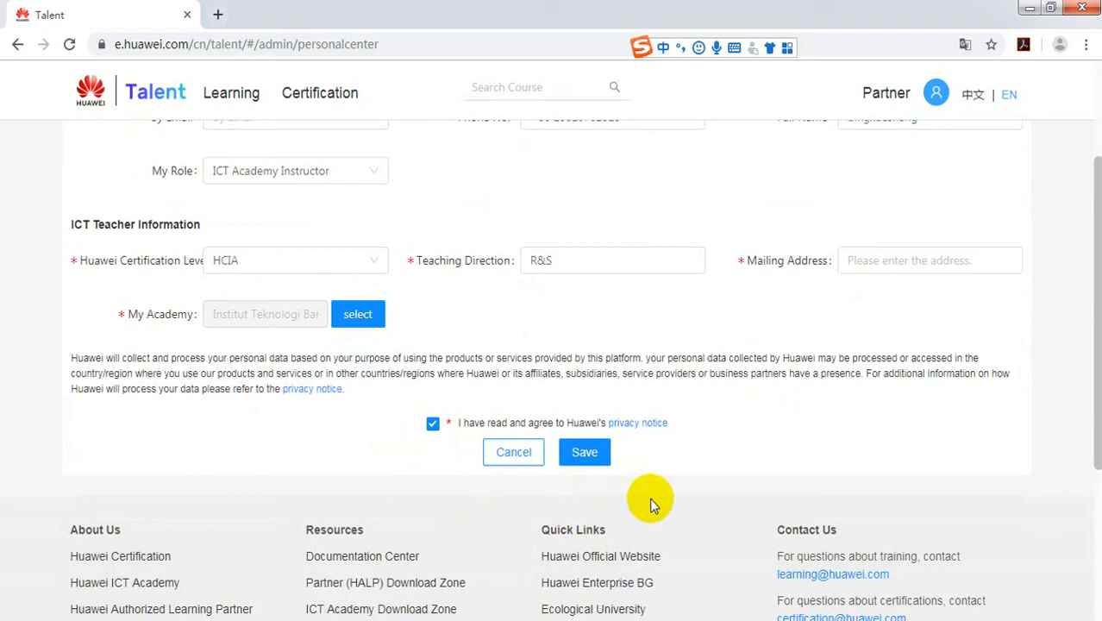
mouse_move(663, 608)
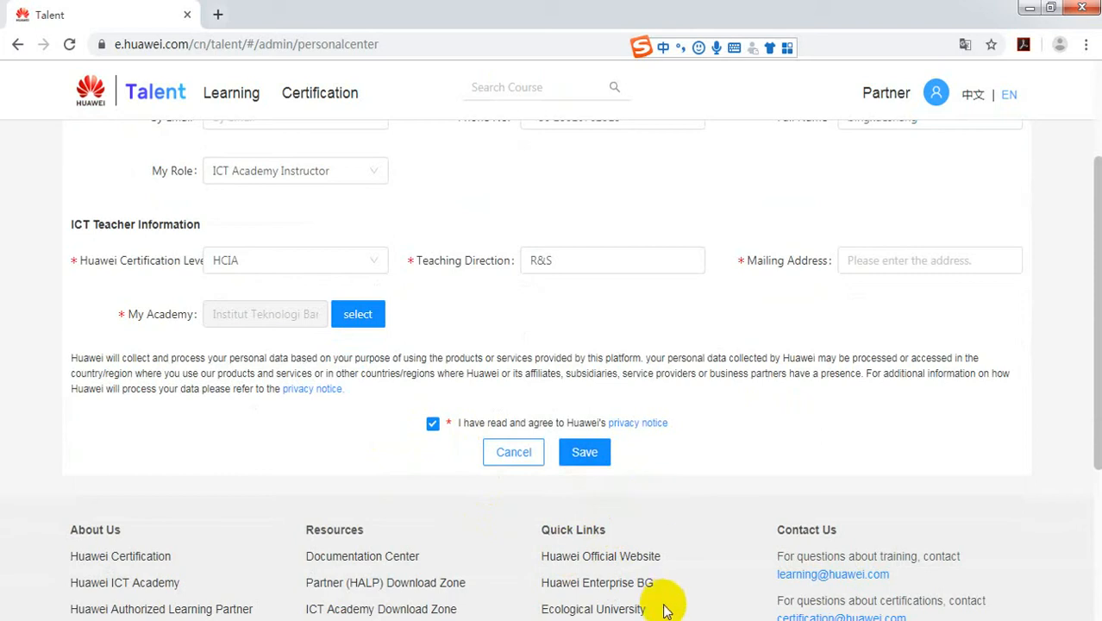